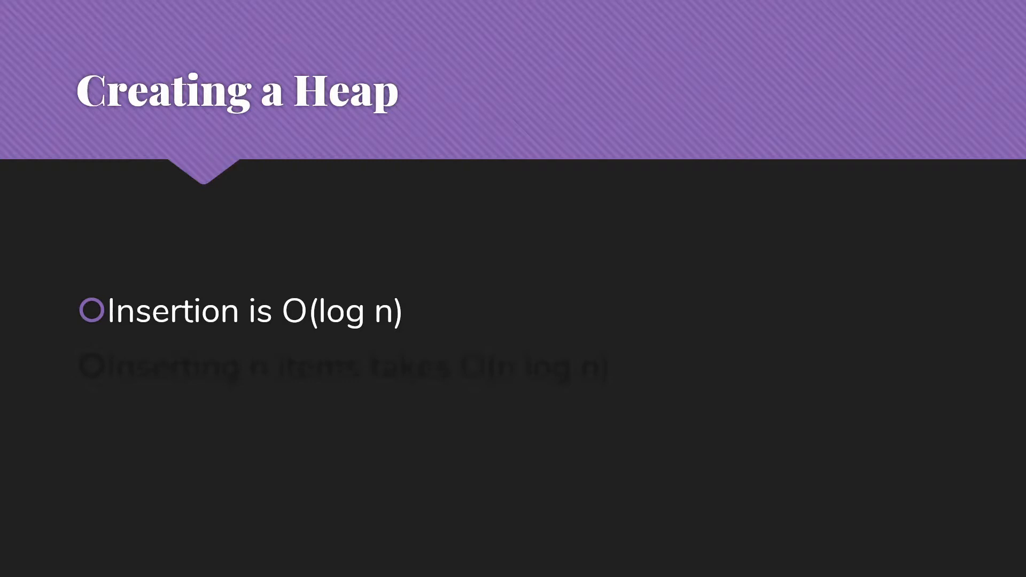
# Step: Reveal the second bullet, 'Inserting n items takes O(n log n)', on the Creating a Heap slide
pyautogui.press('Right')
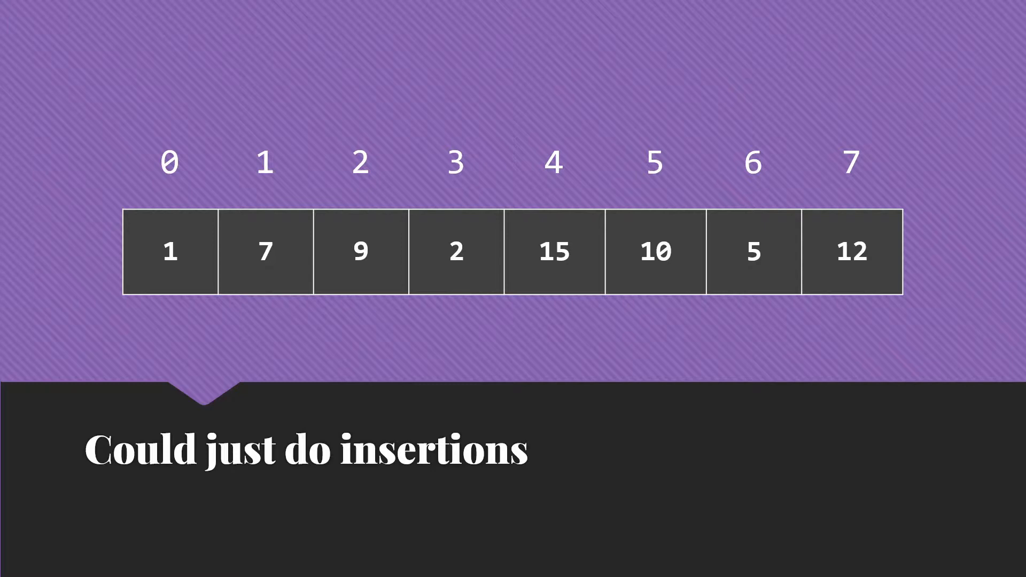